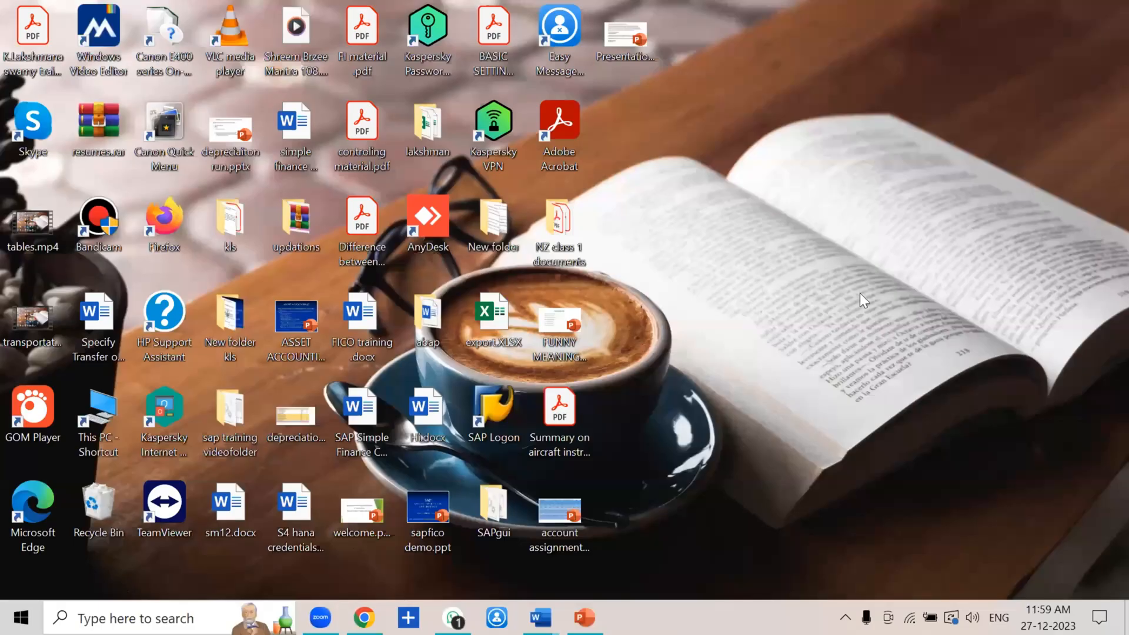
{"action": "mouse_move", "coordinate": [776, 179]}
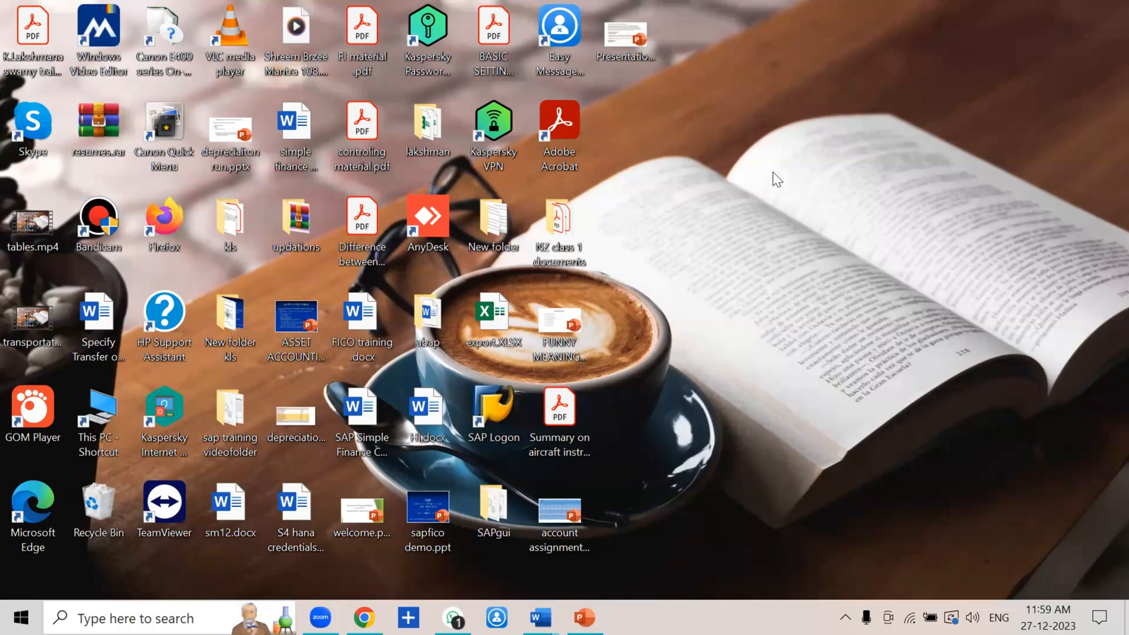
{"action": "mouse_move", "coordinate": [839, 204]}
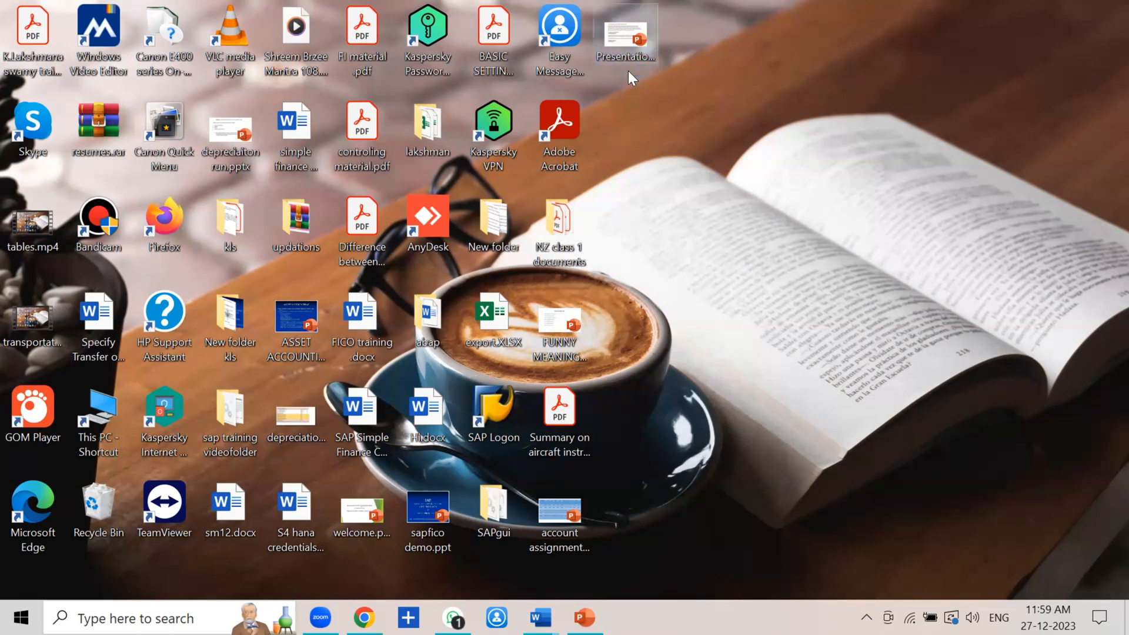
- Open Presentation1.pptx and walk through the GR/IR clearing question and answer lines
{"action": "double_click", "coordinate": [625, 29]}
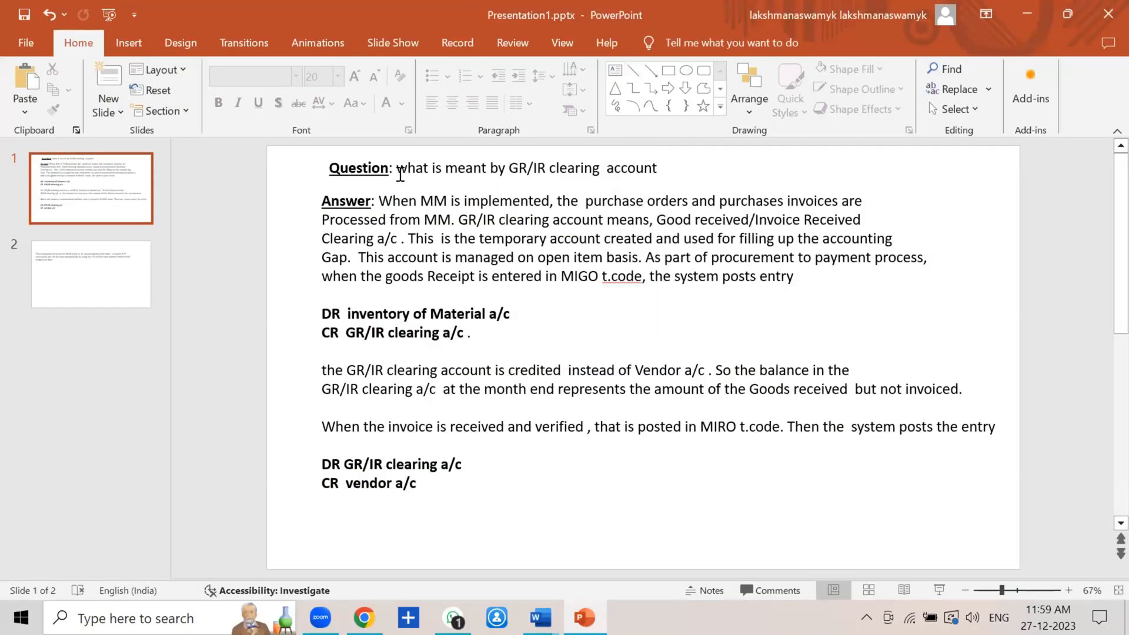
{"action": "left_click", "coordinate": [493, 170]}
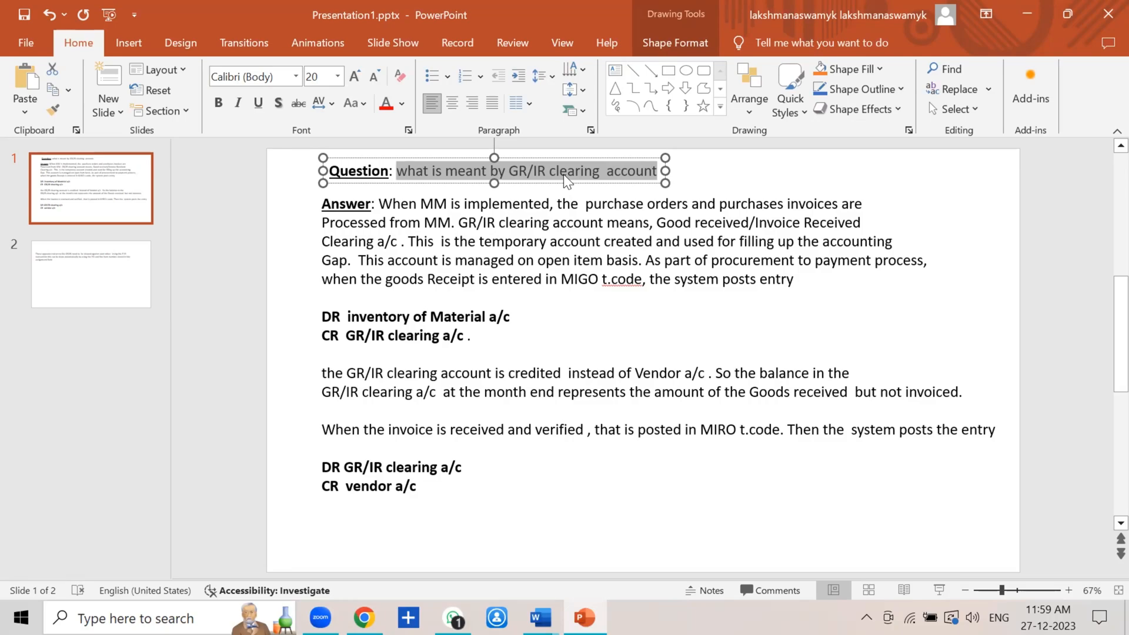
{"action": "mouse_move", "coordinate": [565, 333]}
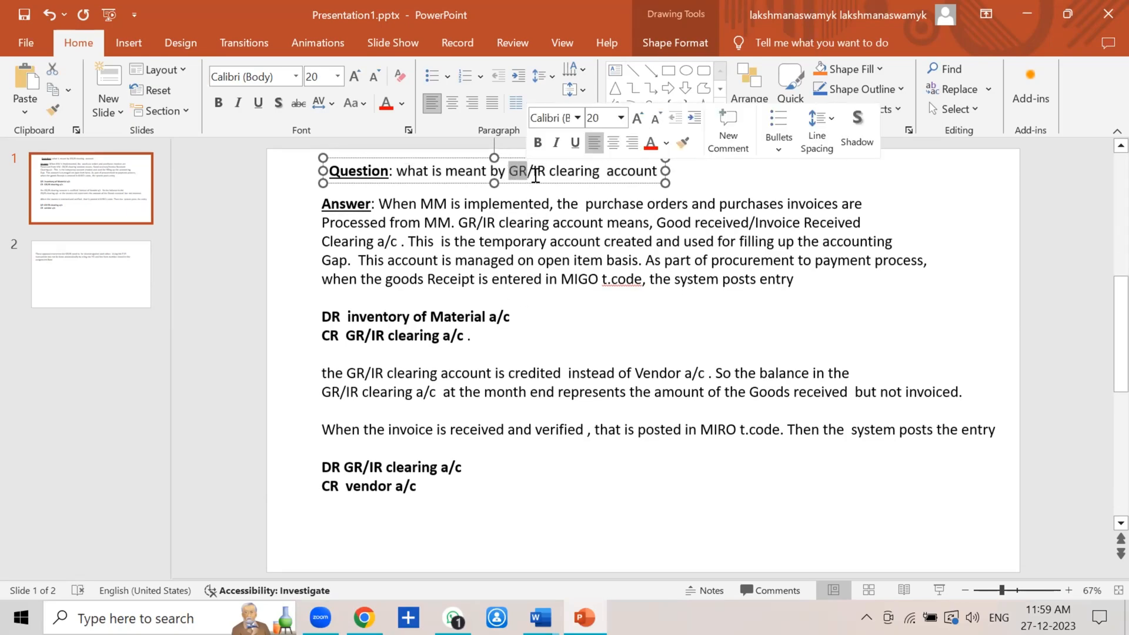
{"action": "left_click", "coordinate": [515, 315]}
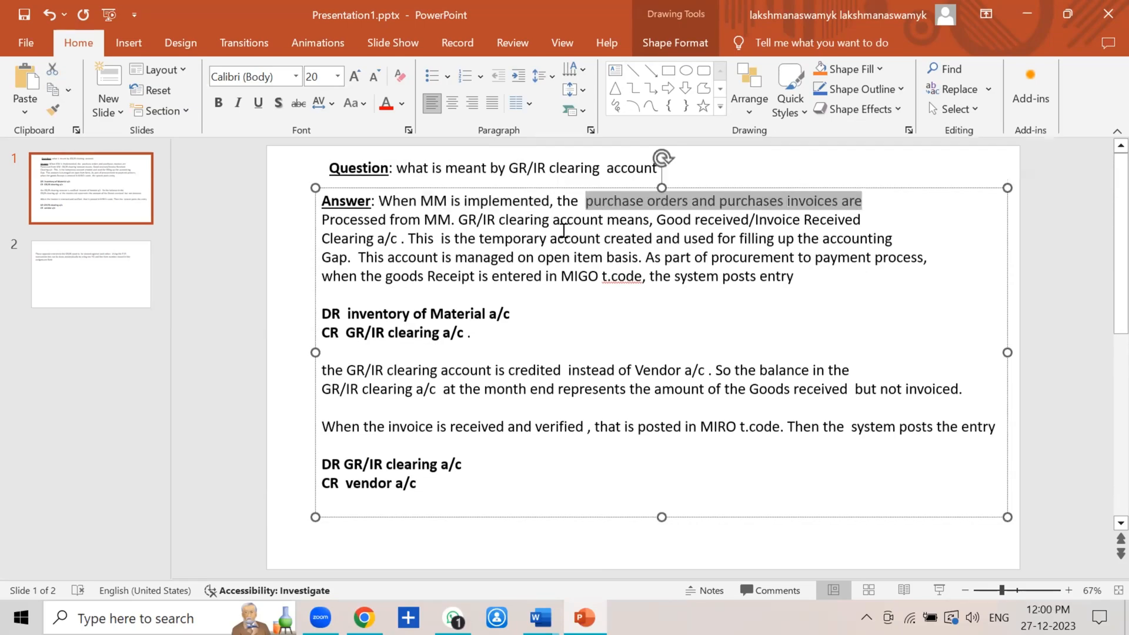
{"action": "left_click", "coordinate": [450, 219]}
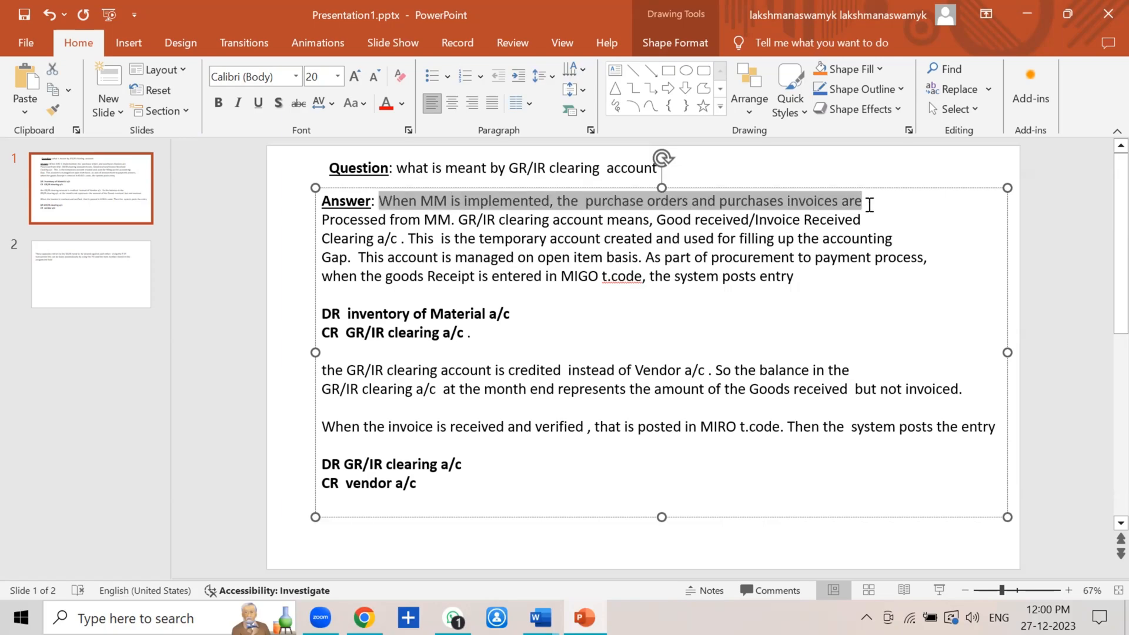
{"action": "left_click", "coordinate": [459, 219]}
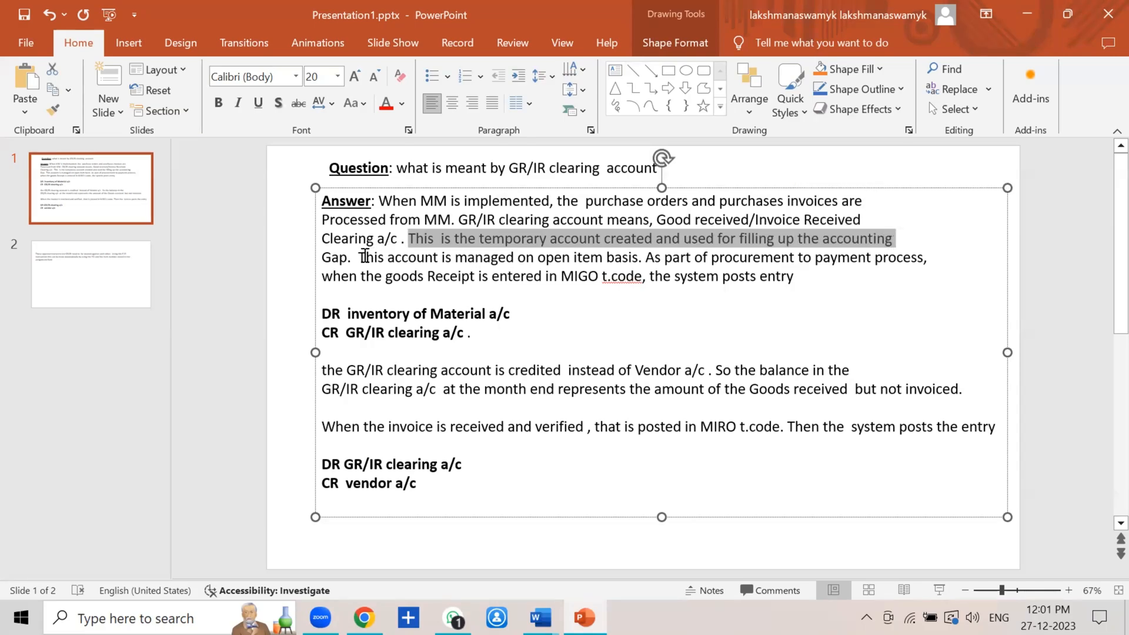
{"action": "left_click", "coordinate": [358, 257]}
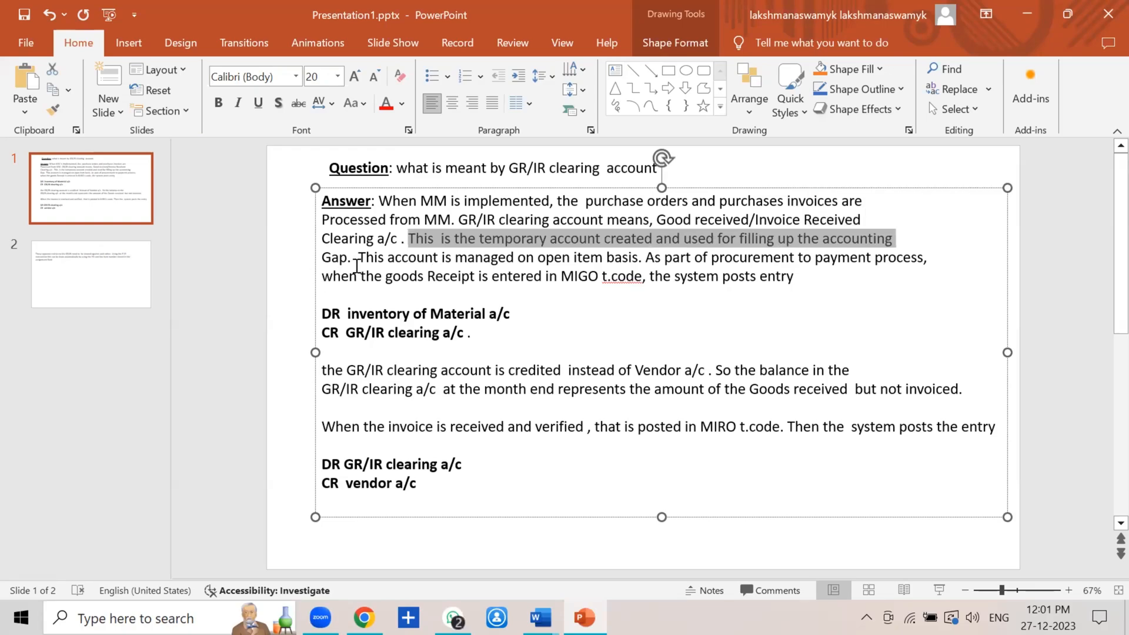
{"action": "left_click", "coordinate": [359, 256]}
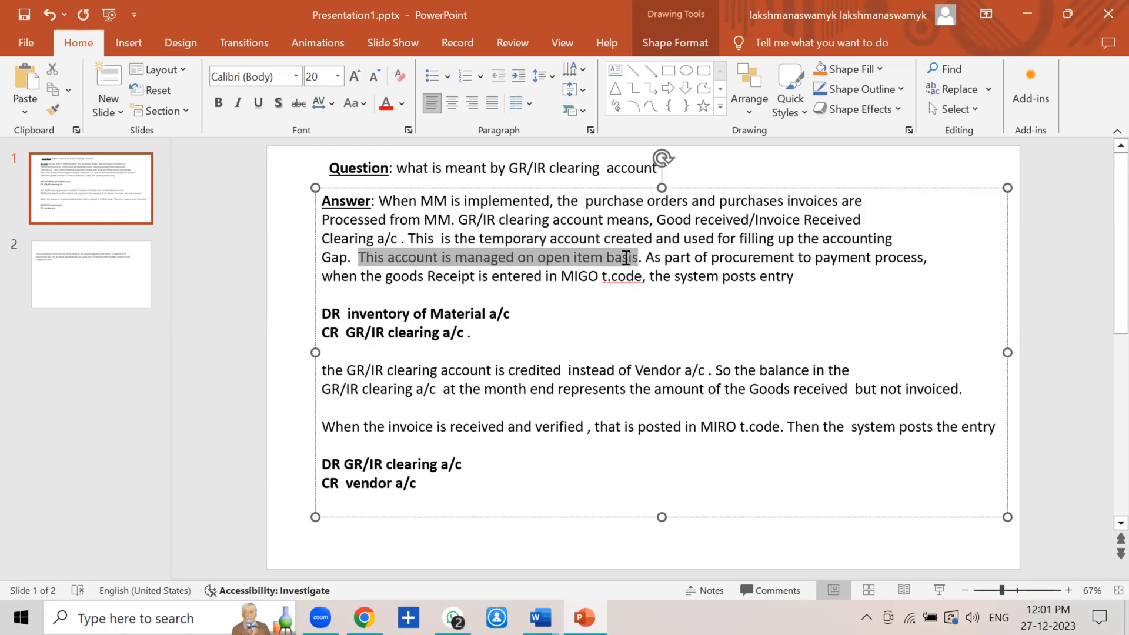
{"action": "left_click", "coordinate": [648, 257]}
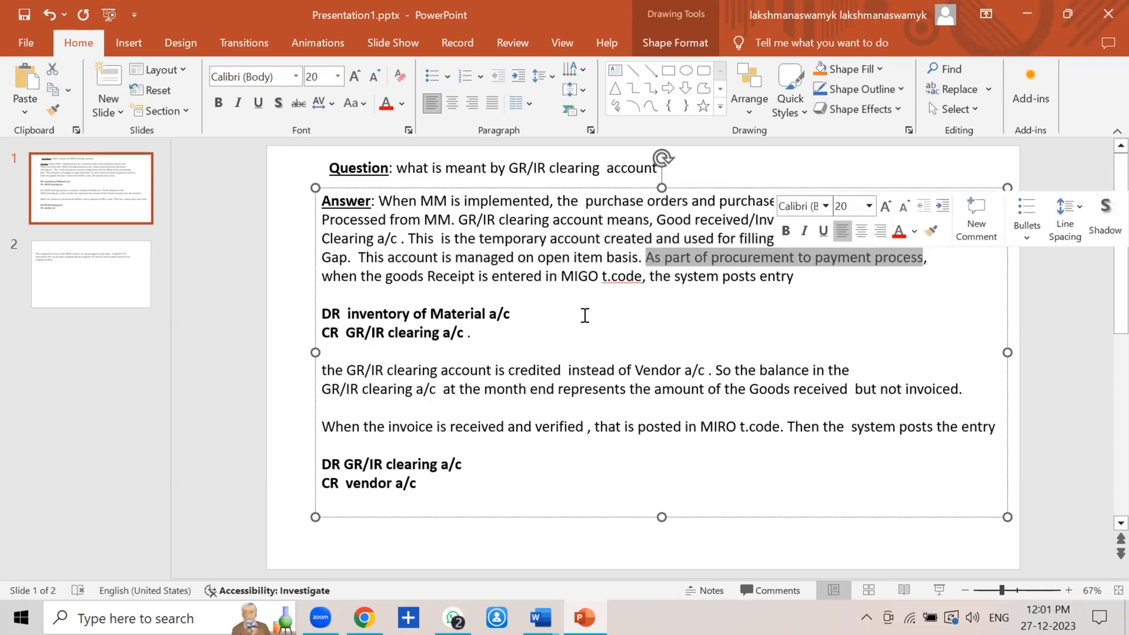
{"action": "left_click", "coordinate": [380, 280]}
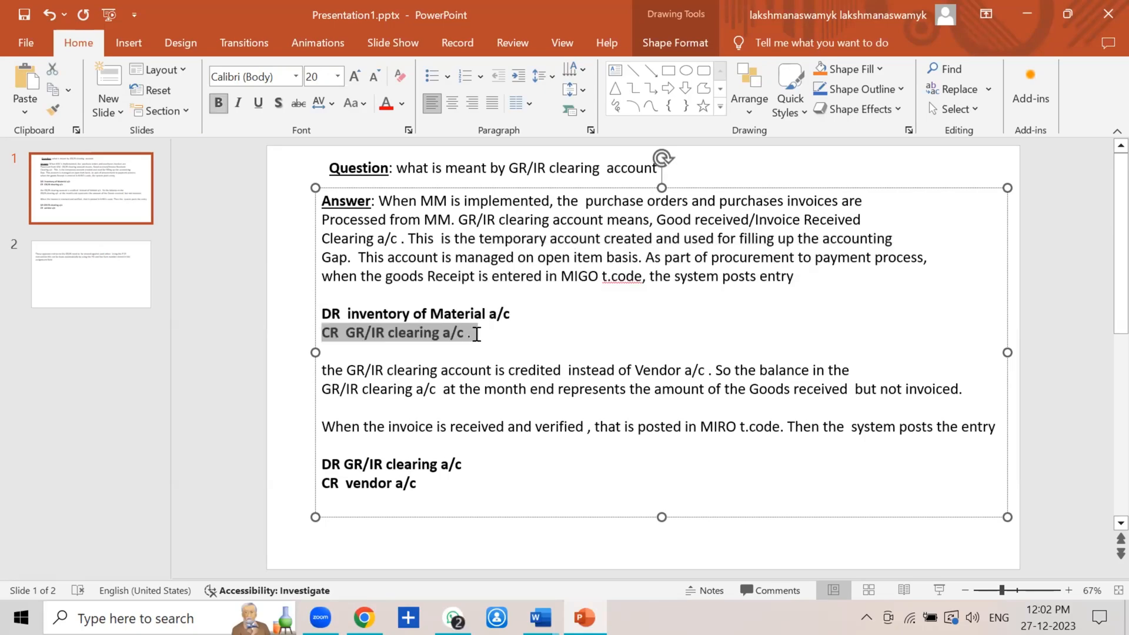
{"action": "right_click", "coordinate": [471, 333]}
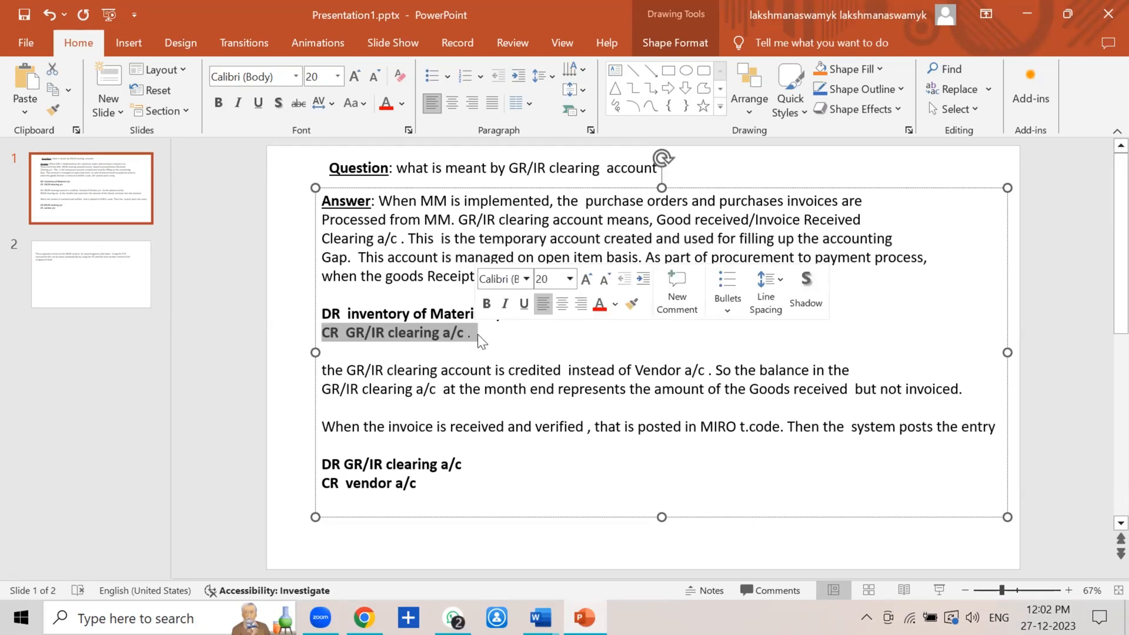
{"action": "left_click", "coordinate": [767, 374]}
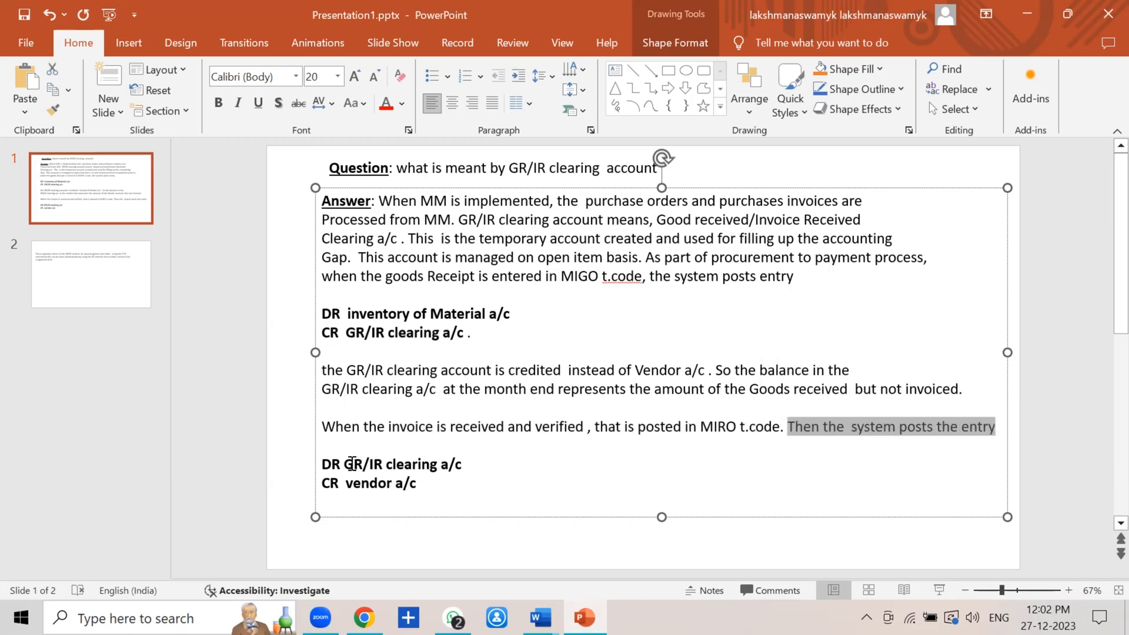
{"action": "double_click", "coordinate": [401, 464]}
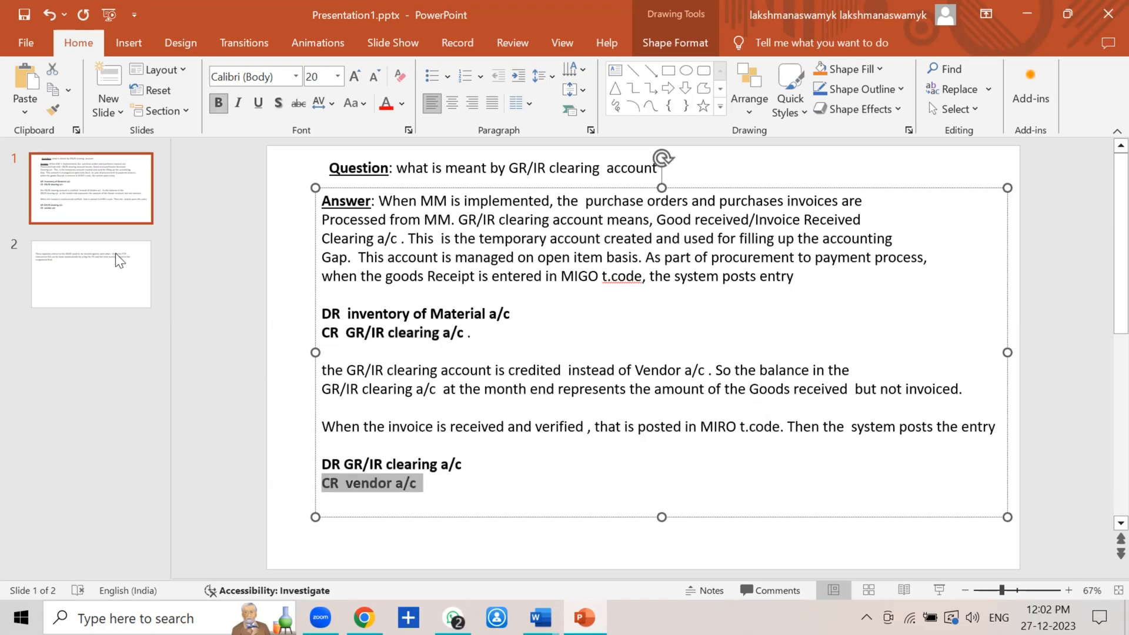
- Go to slide 2 and walk through its F.19 opposite-entry clearing text
{"action": "left_click", "coordinate": [90, 273]}
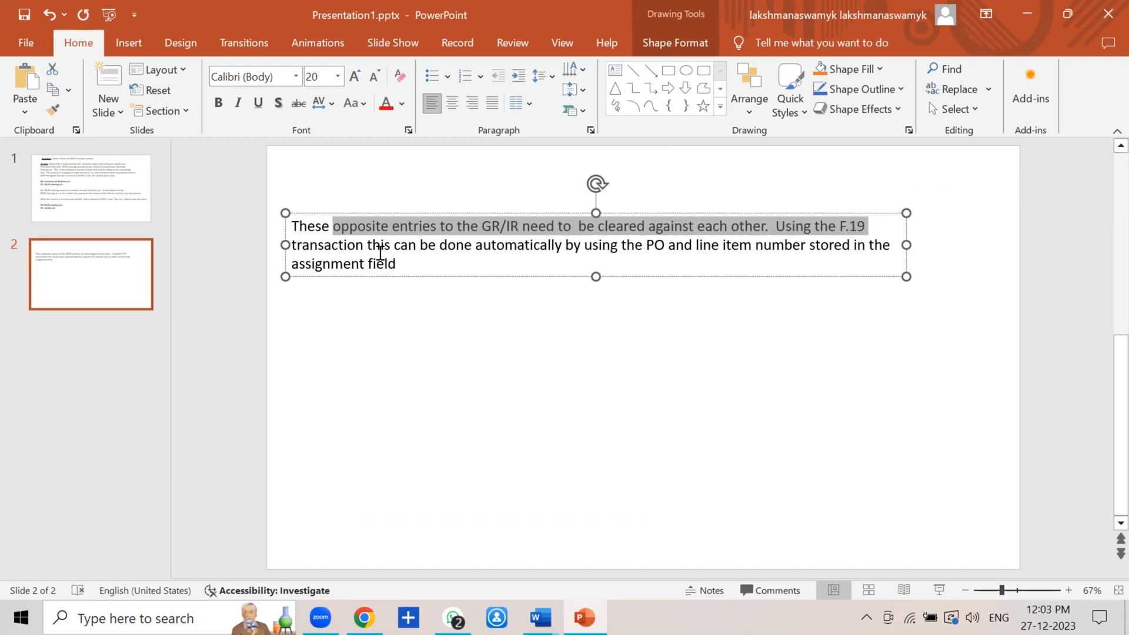
{"action": "left_click", "coordinate": [363, 245]}
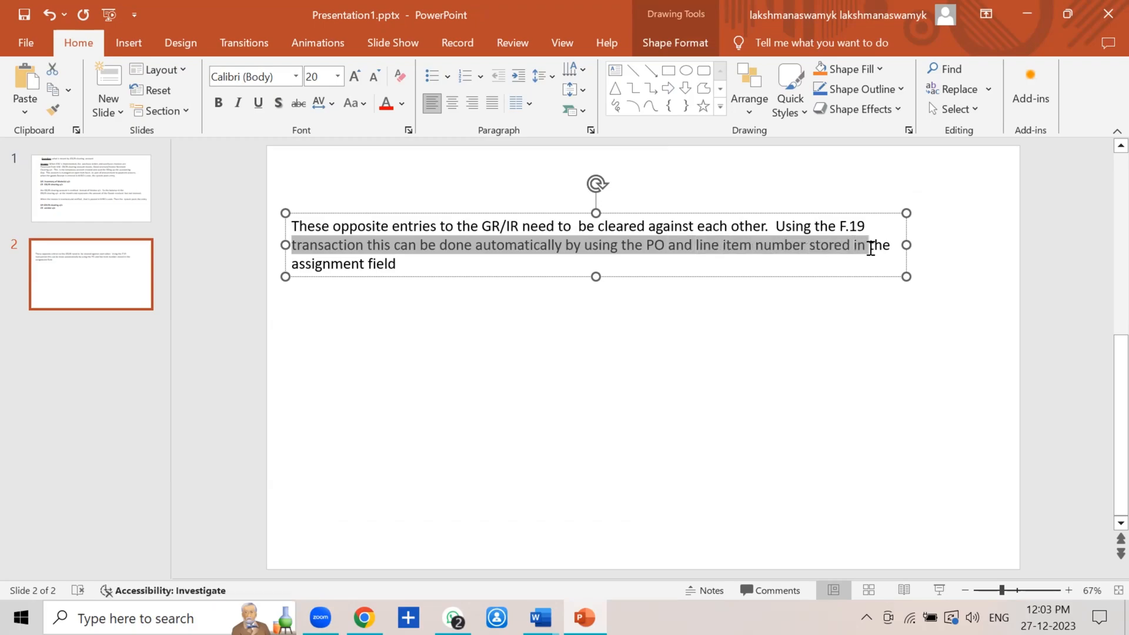
{"action": "left_click", "coordinate": [398, 264]}
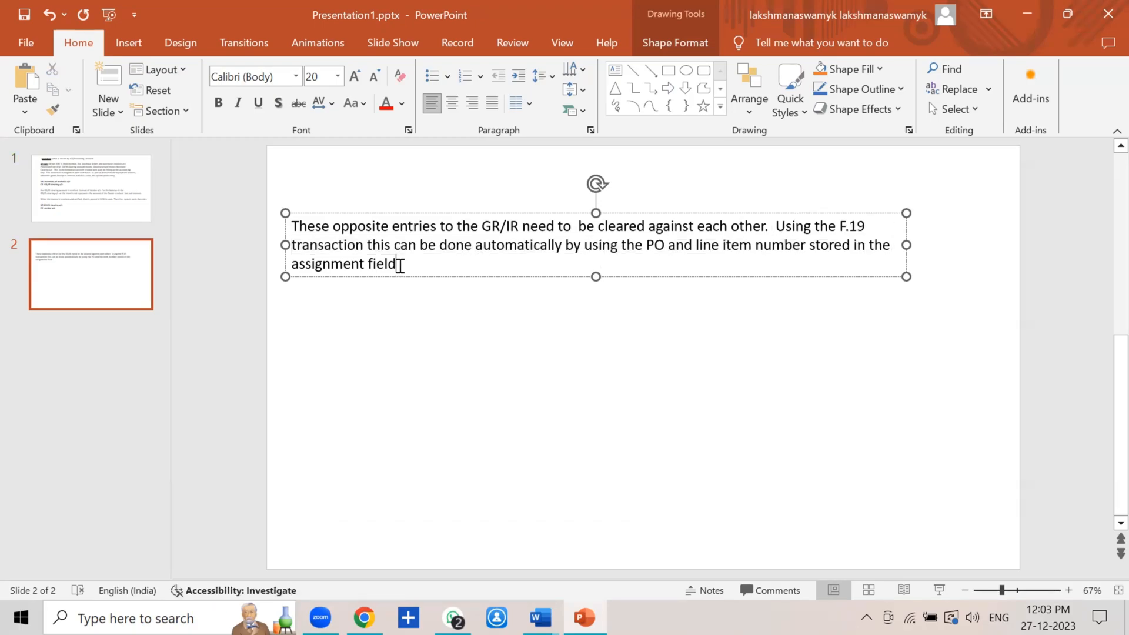